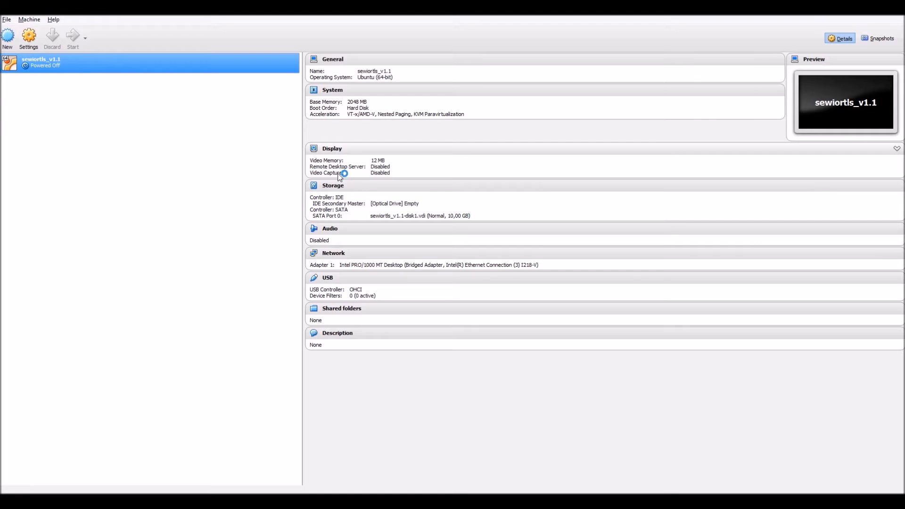
# - Start the sewiortls_v1.1 virtual machine from the VirtualBox toolbar
pyautogui.click(72, 37)
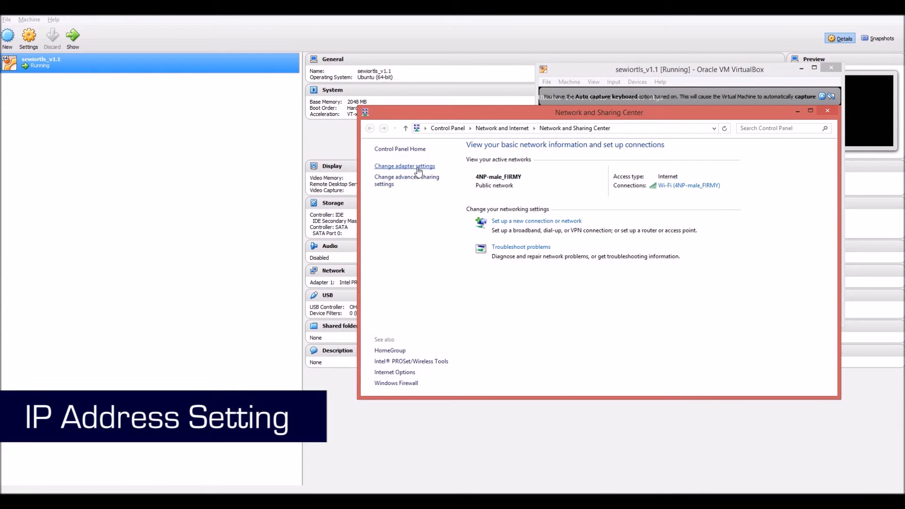
# - Give the Ethernet adapter static IPv4 192.168.225.5, mask 255.255.255.0, and close its properties
pyautogui.click(404, 165)
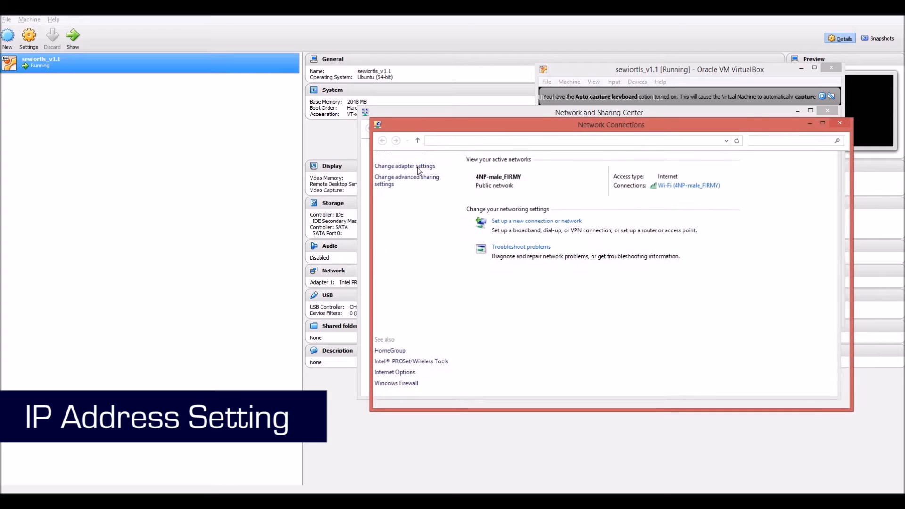
pyautogui.click(405, 167)
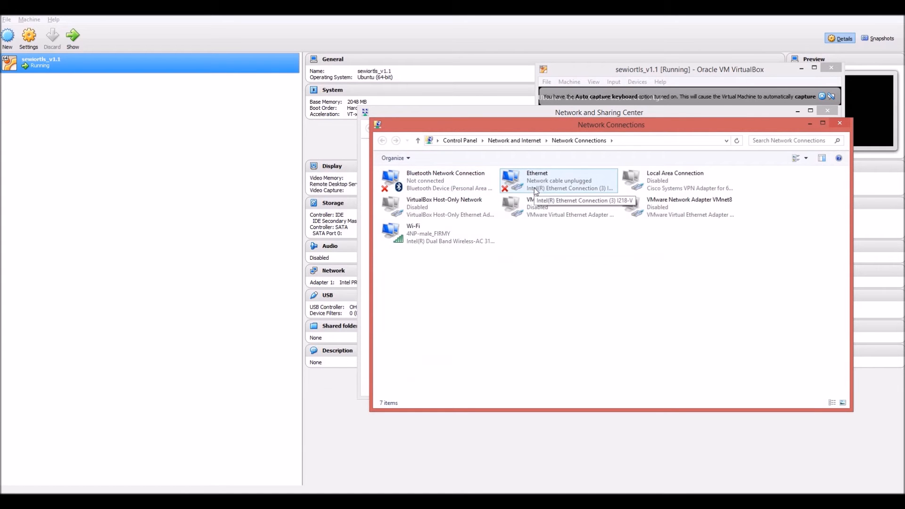
pyautogui.rightClick(558, 180)
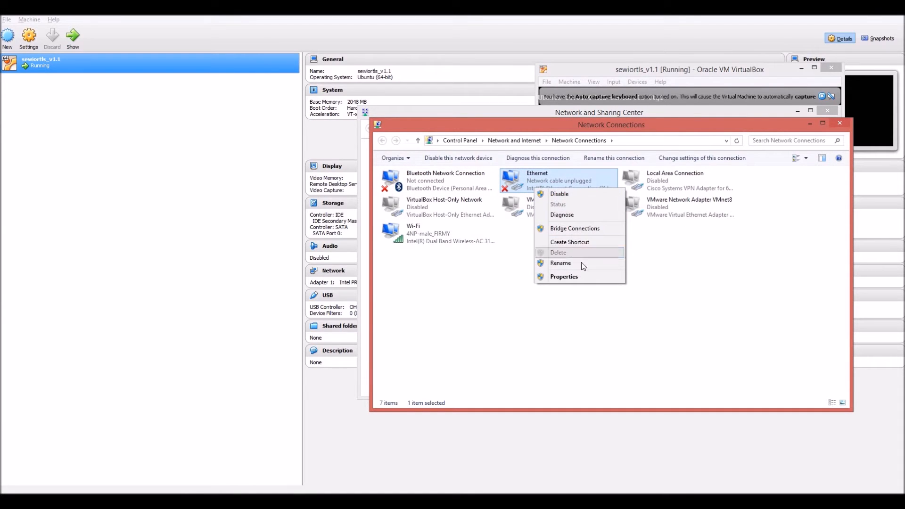
pyautogui.click(593, 280)
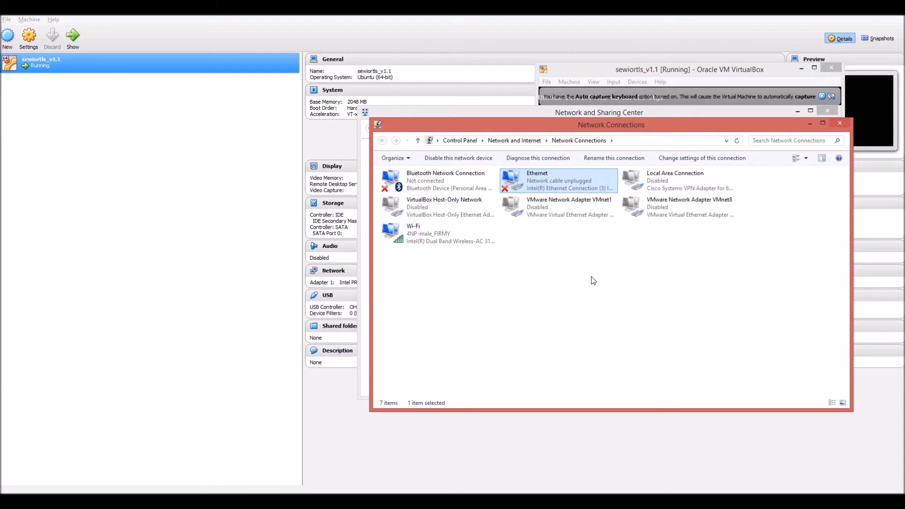
pyautogui.doubleClick(558, 181)
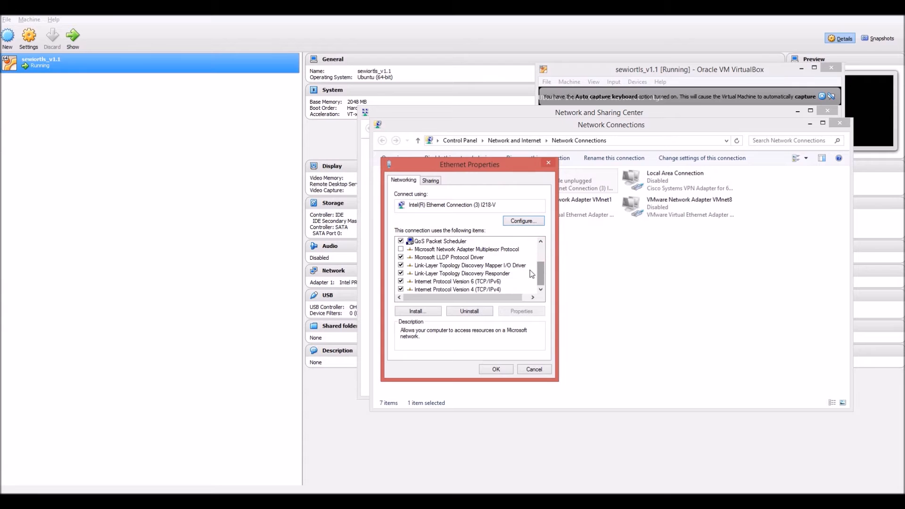
pyautogui.click(457, 289)
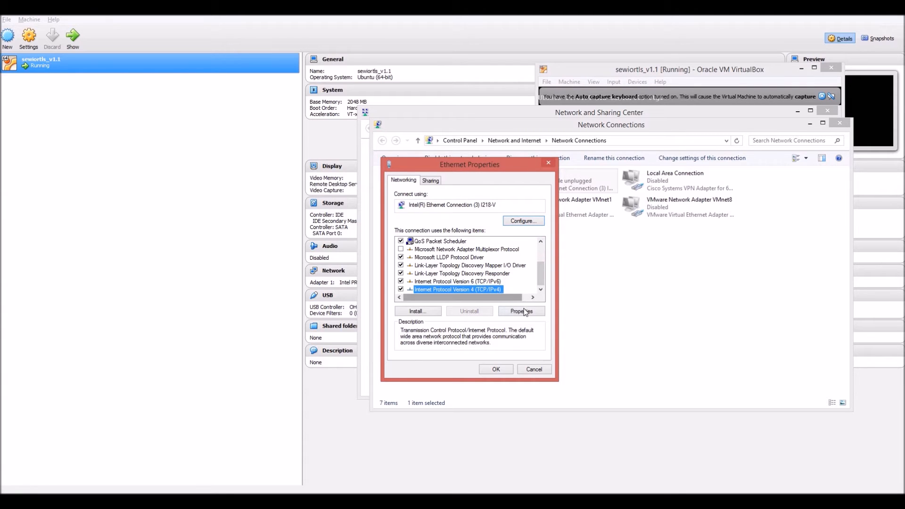
pyautogui.click(520, 312)
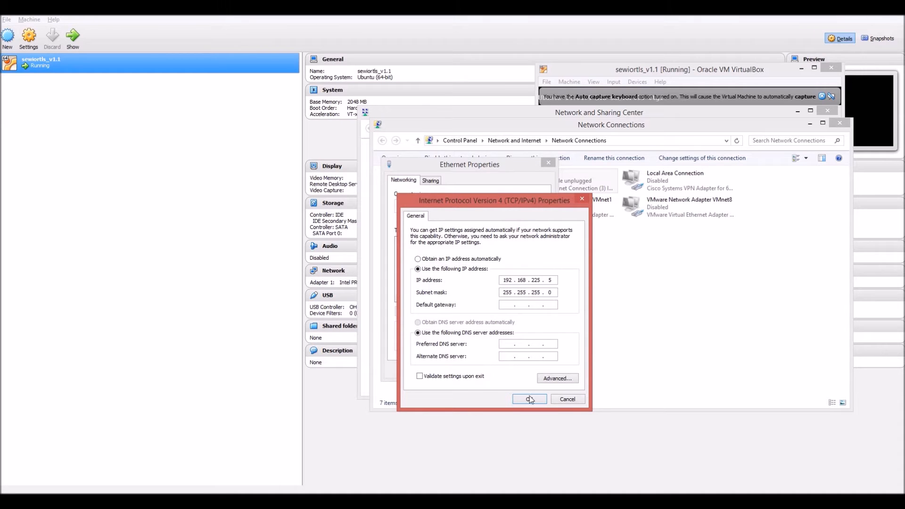
pyautogui.click(528, 399)
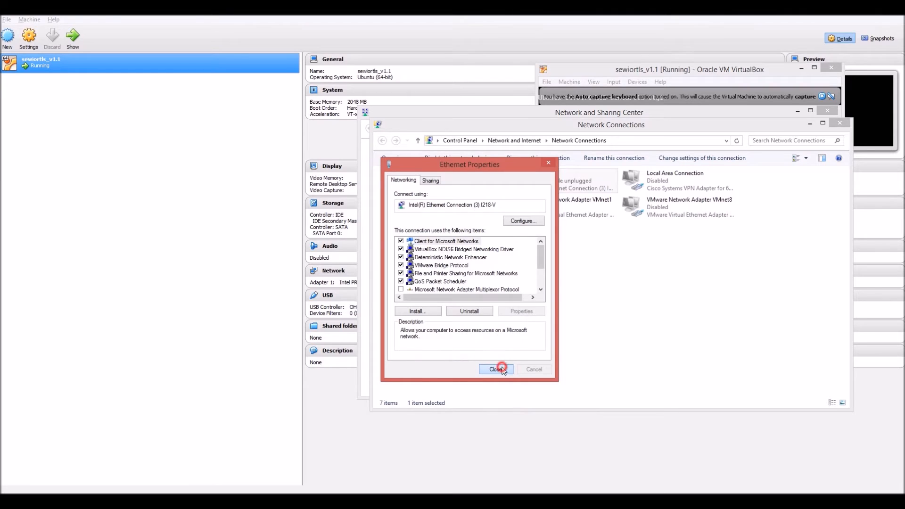
pyautogui.click(495, 369)
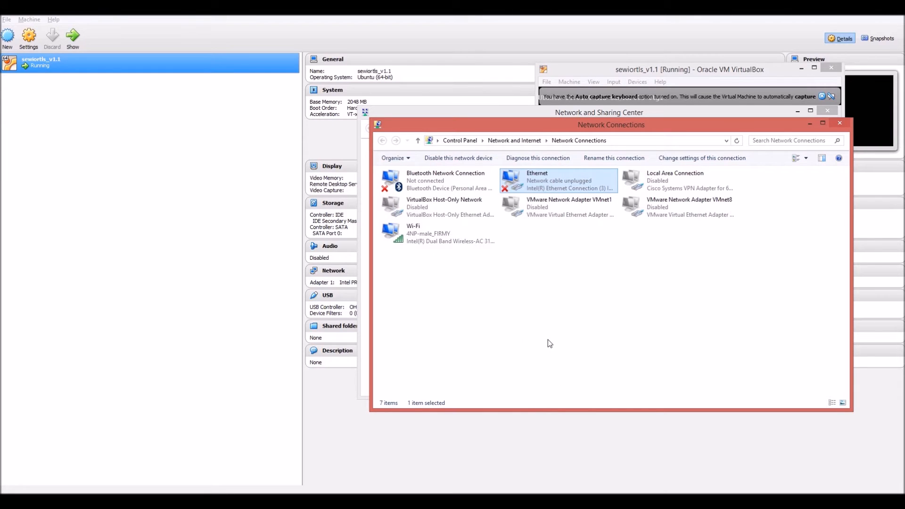
pyautogui.moveTo(533, 362)
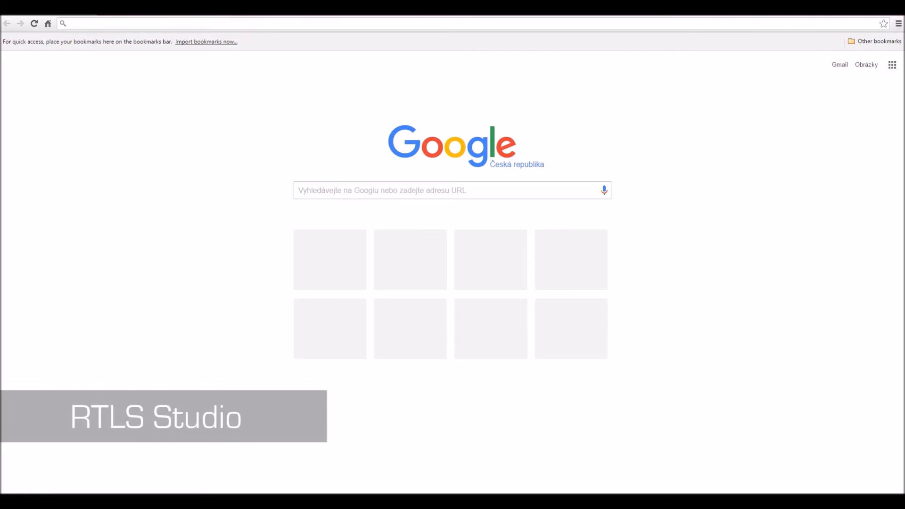
# - Load 192.168.225.2/studio/ in the browser
pyautogui.write('192.168.225.2')
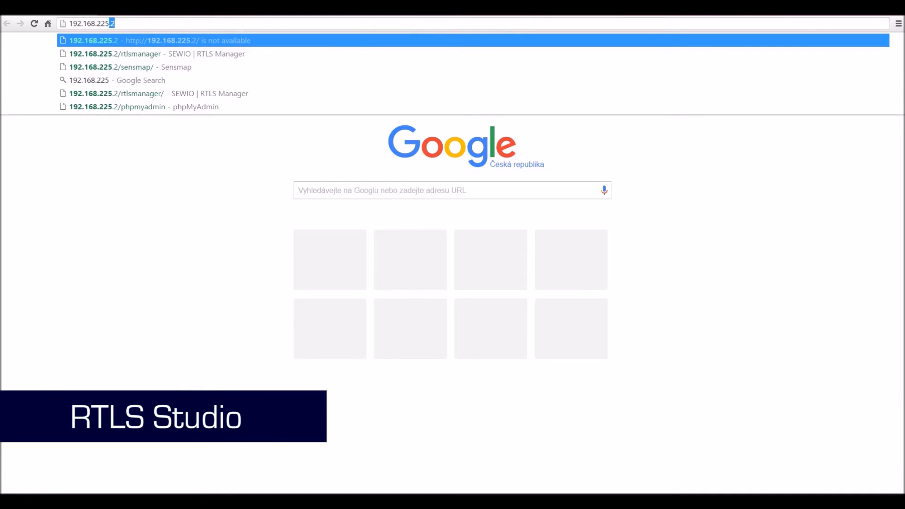
pyautogui.write('/studio/')
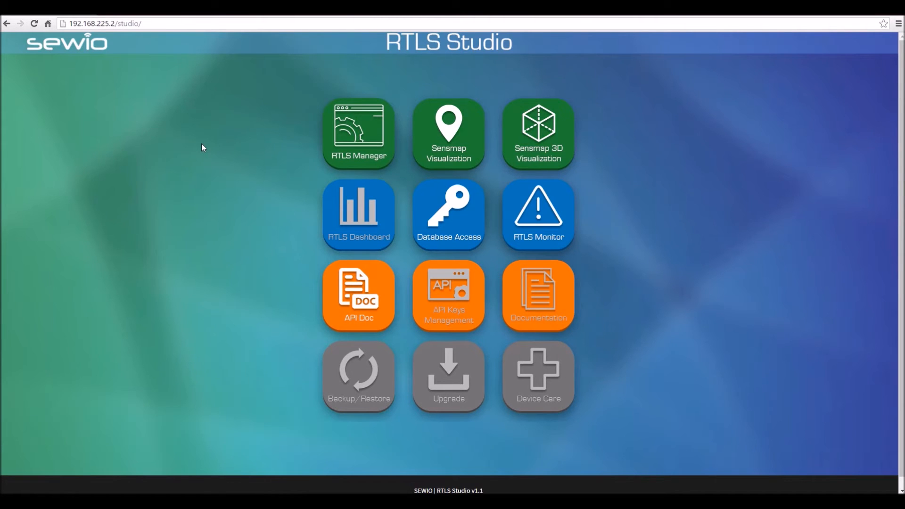
pyautogui.moveTo(219, 152)
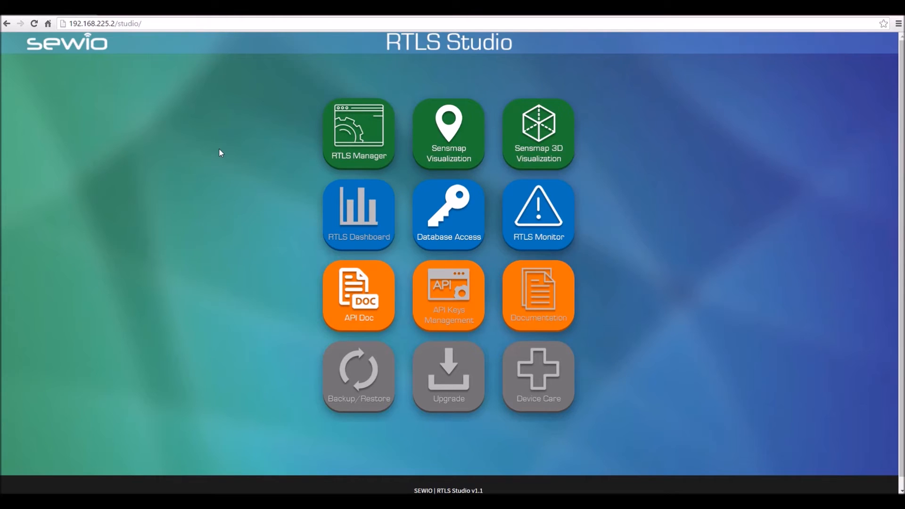
pyautogui.moveTo(249, 153)
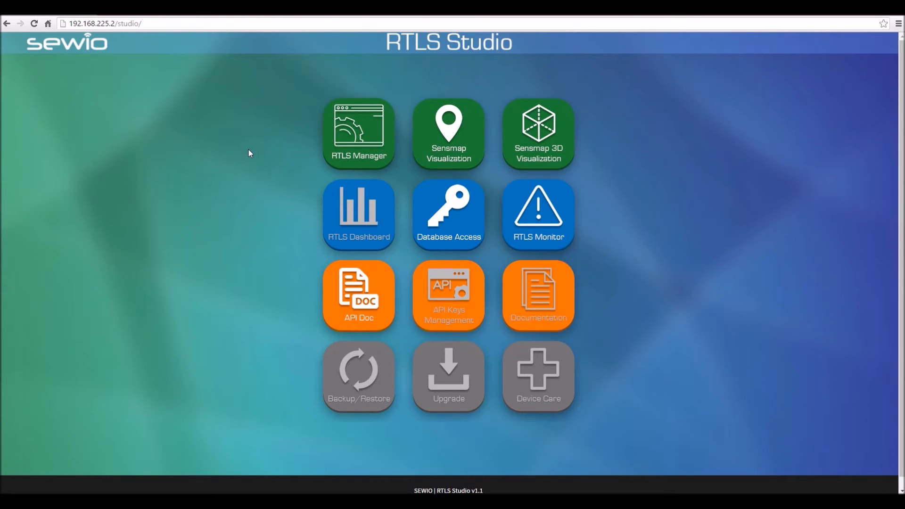
pyautogui.moveTo(252, 155)
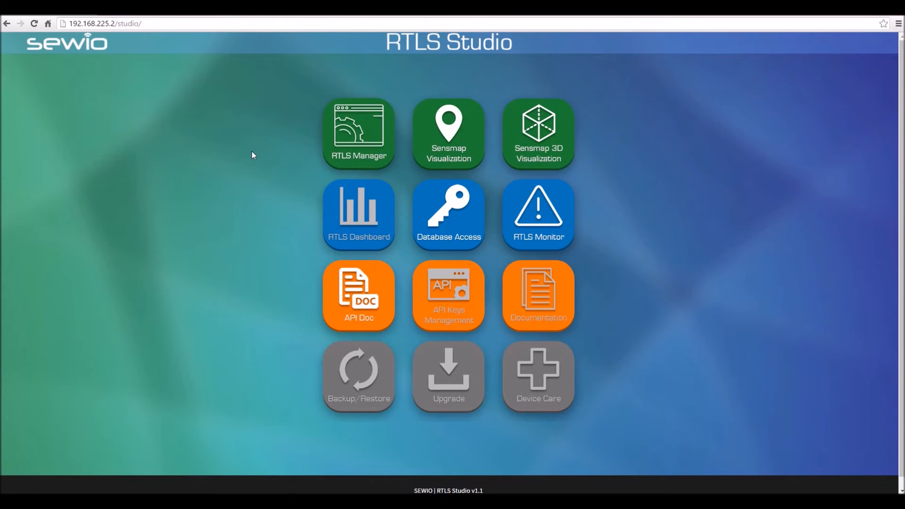
pyautogui.moveTo(272, 168)
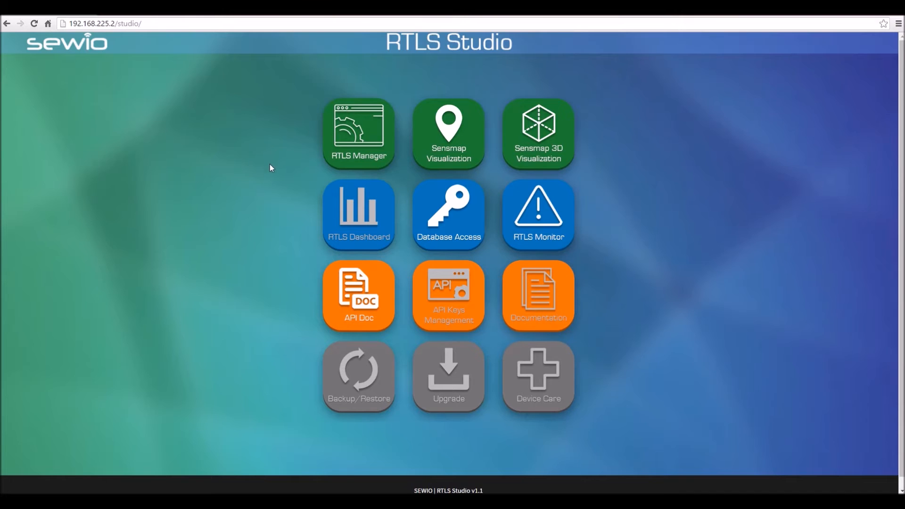
pyautogui.moveTo(274, 168)
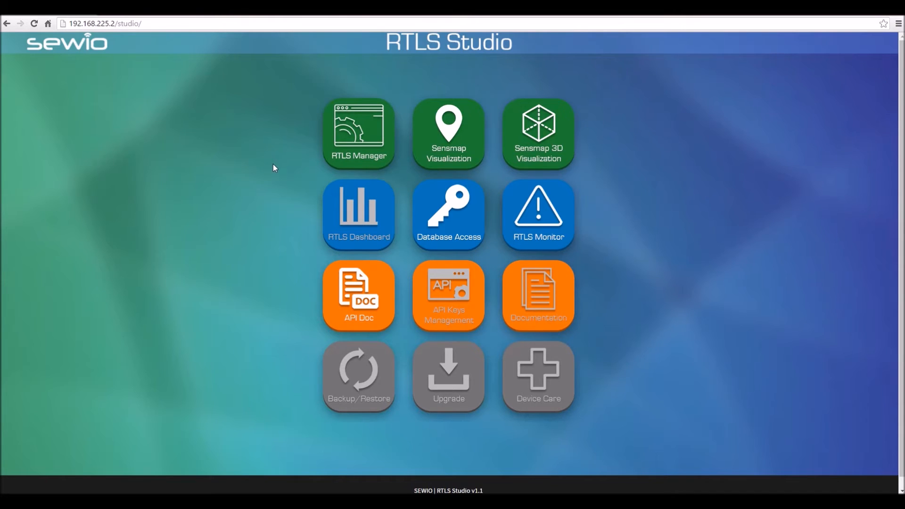
pyautogui.moveTo(267, 168)
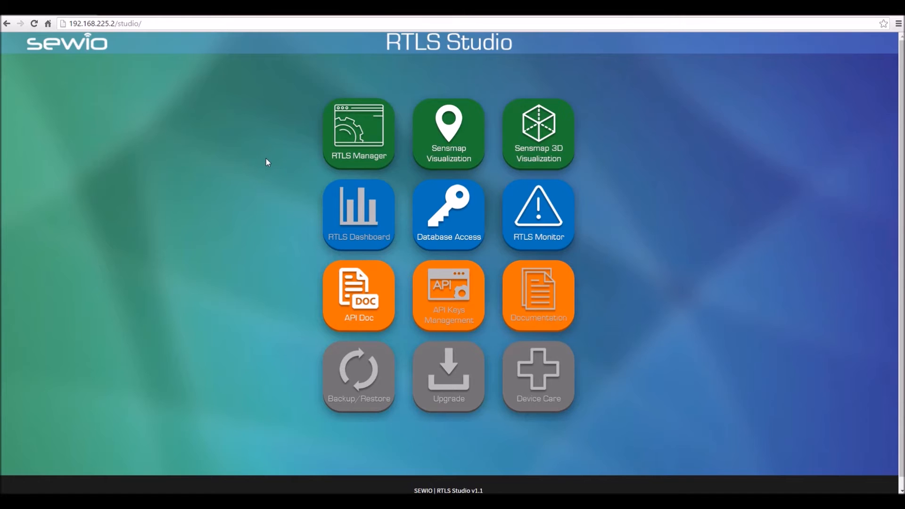
# - Open RTLS Manager's Anchors Summary and rescan to list the six online anchors
pyautogui.click(358, 133)
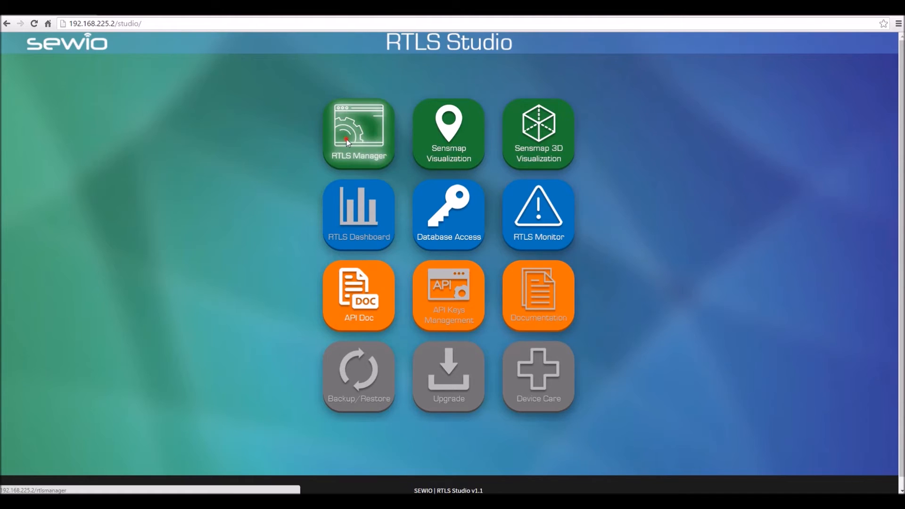
pyautogui.click(358, 133)
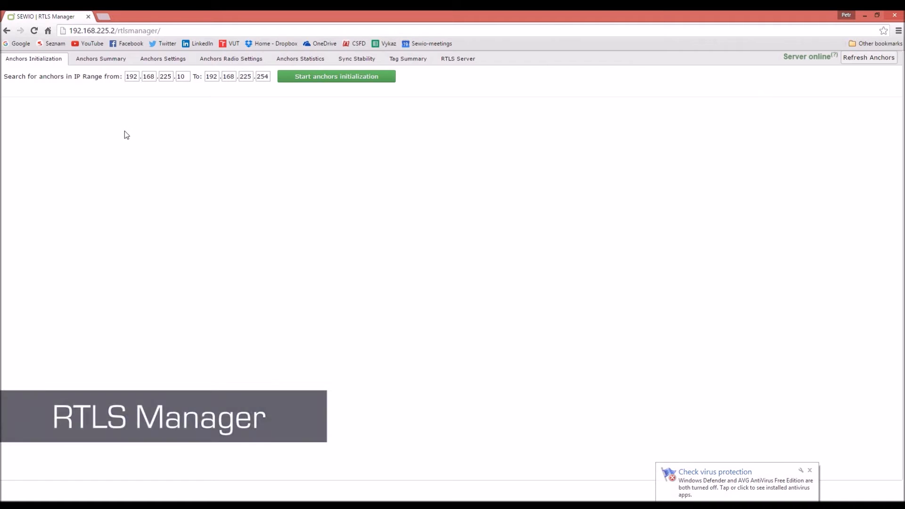
pyautogui.click(101, 58)
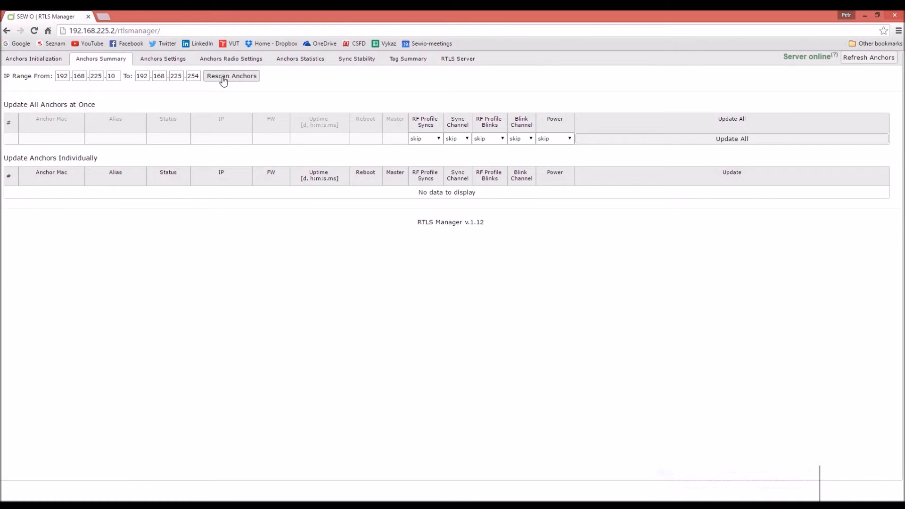
pyautogui.click(231, 76)
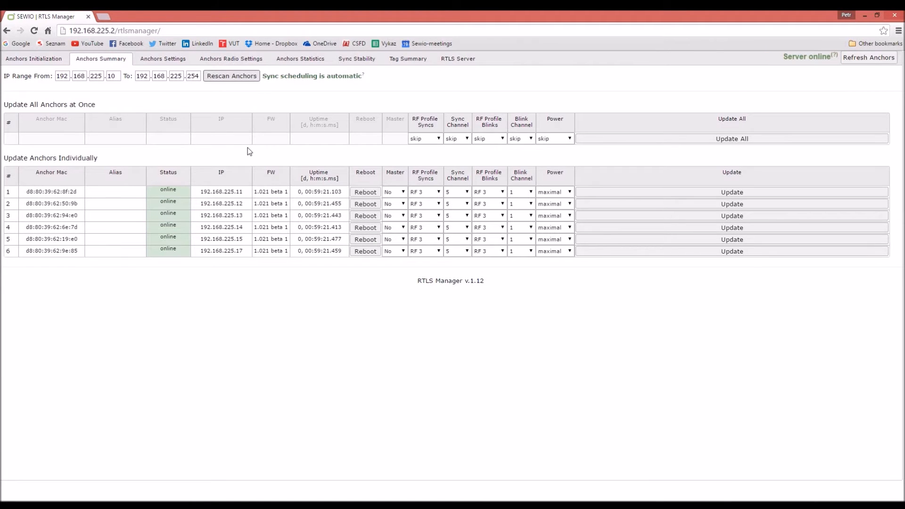
pyautogui.moveTo(183, 175)
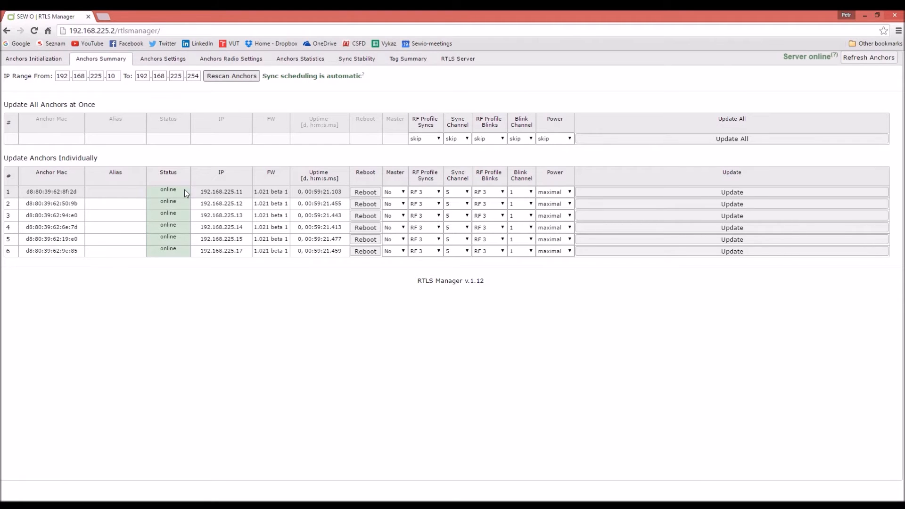
# - Run anchors initialization, continuing despite non-default anchor settings
pyautogui.click(231, 75)
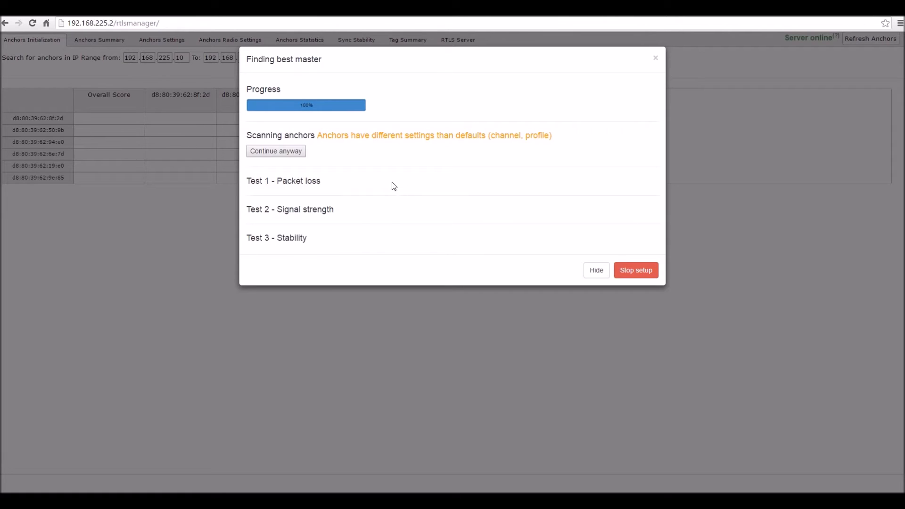
pyautogui.click(276, 151)
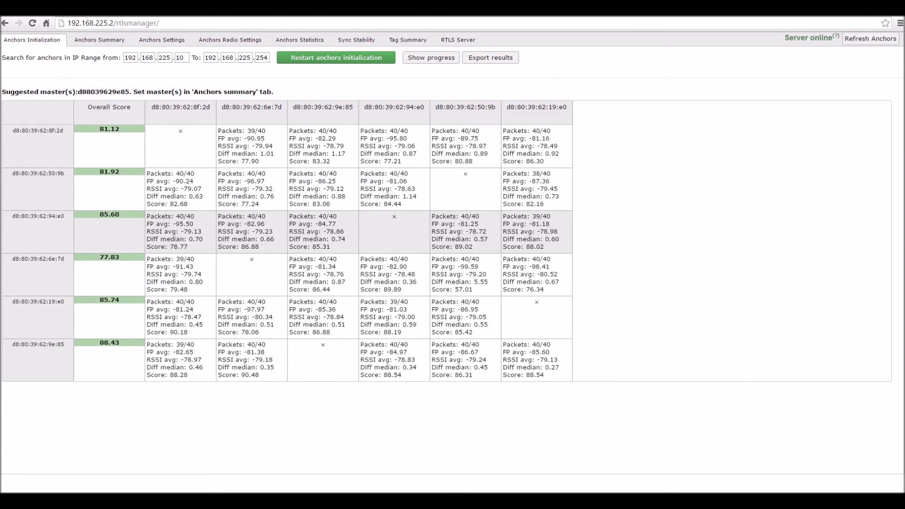
pyautogui.moveTo(123, 243)
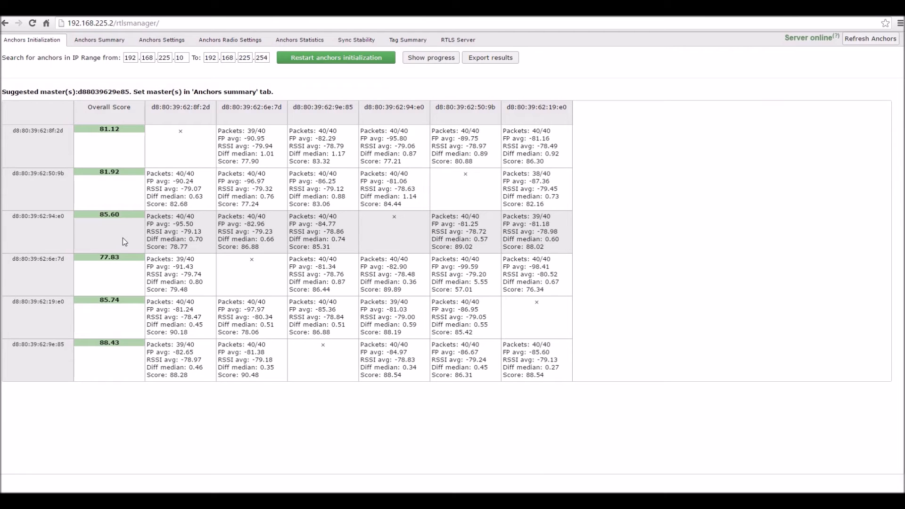
pyautogui.moveTo(102, 362)
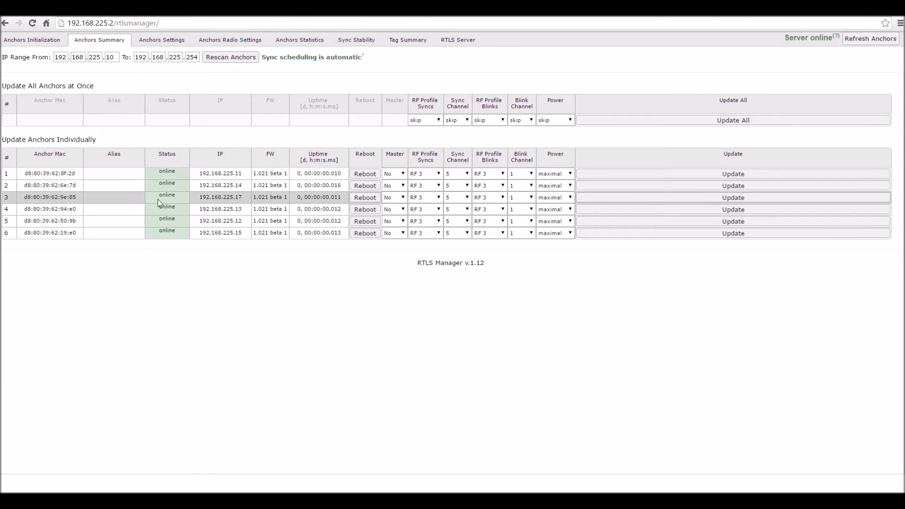
# - Set the Master dropdown of anchor d8:80:39:62:9e:85 to Yes
pyautogui.click(394, 197)
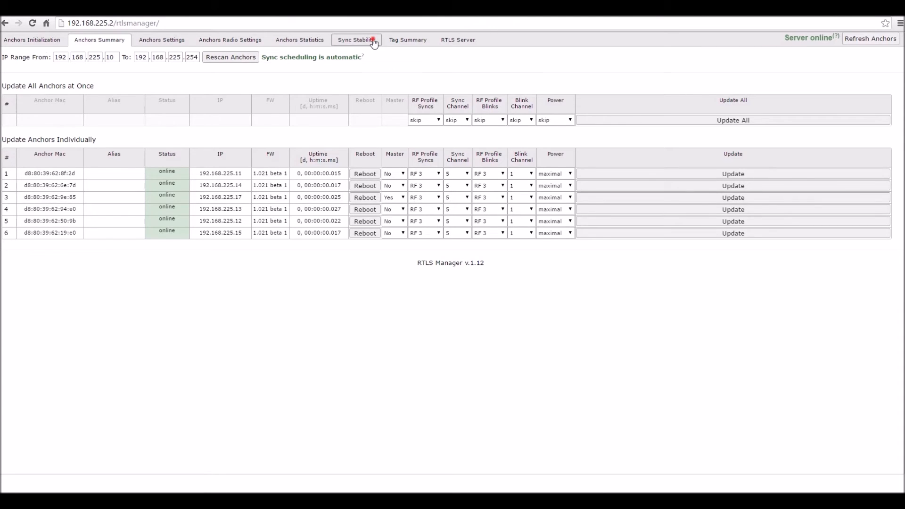
# - Open Sync Stability and graph master anchor d8:80:39:62:9e:85
pyautogui.click(356, 39)
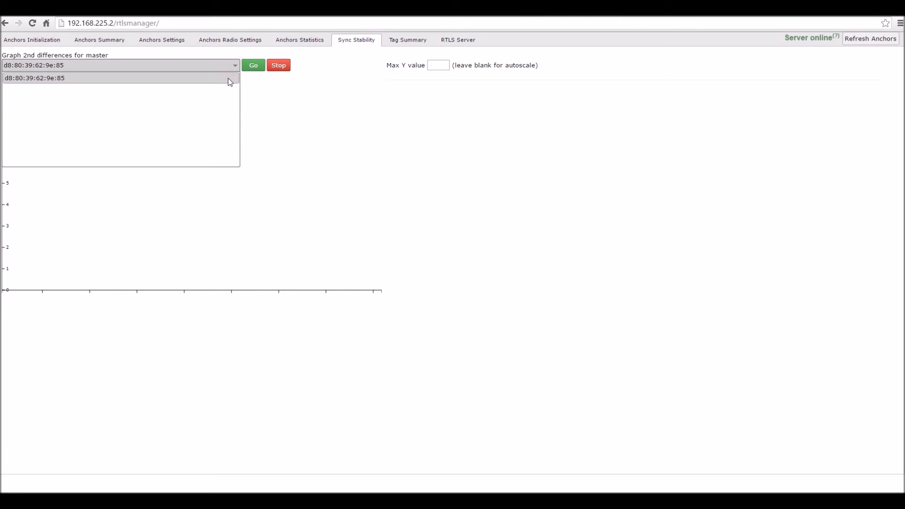
pyautogui.click(253, 65)
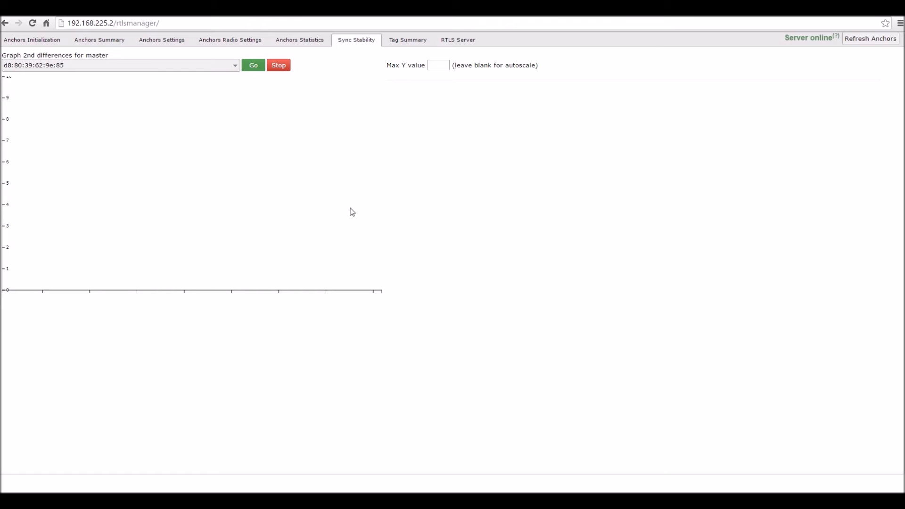
pyautogui.click(253, 64)
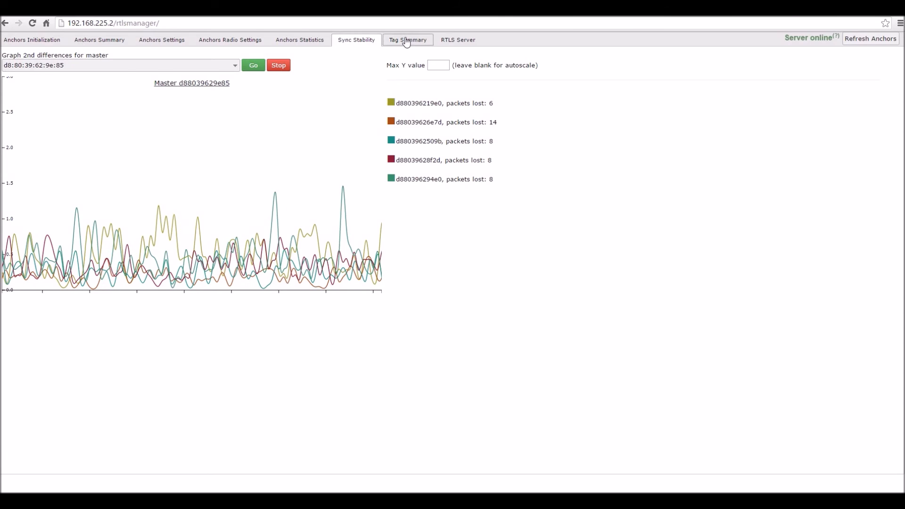
# - Check the three online tags in Tag Summary, then go back to the Studio launcher
pyautogui.click(407, 39)
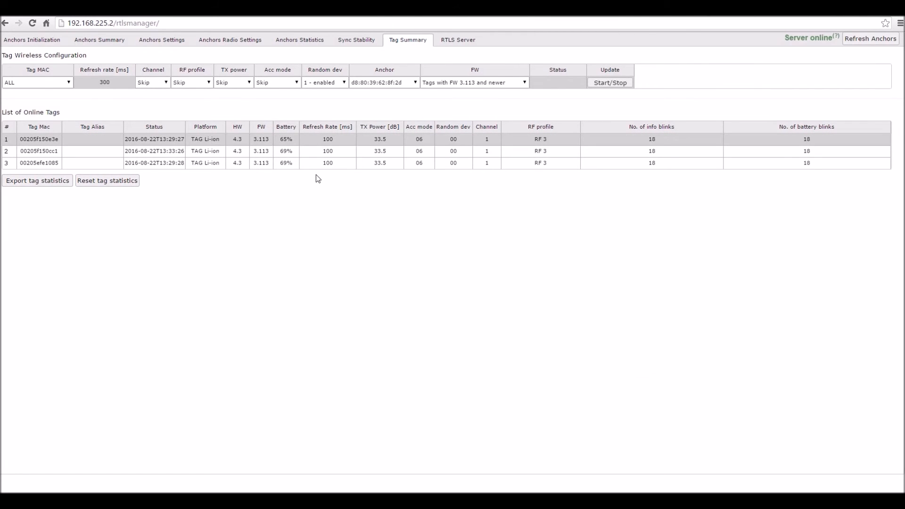
pyautogui.click(321, 152)
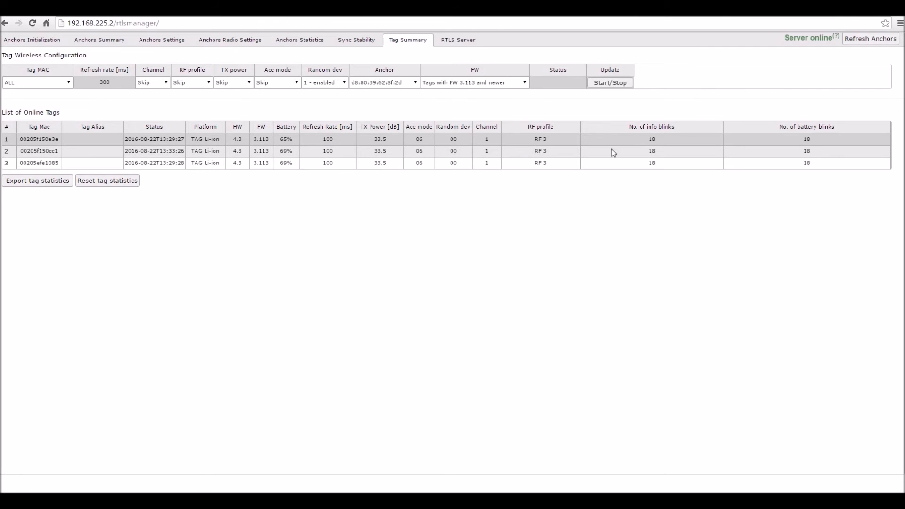
pyautogui.moveTo(185, 108)
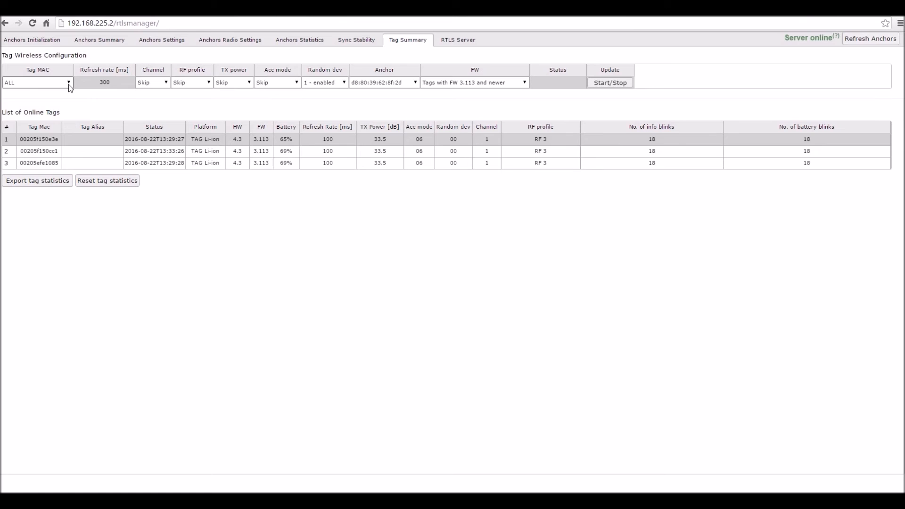
pyautogui.click(37, 82)
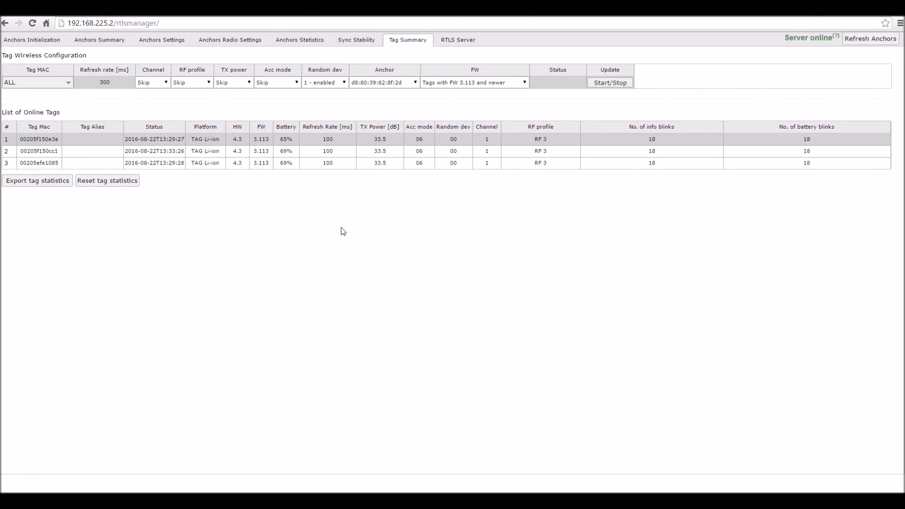
pyautogui.moveTo(376, 229)
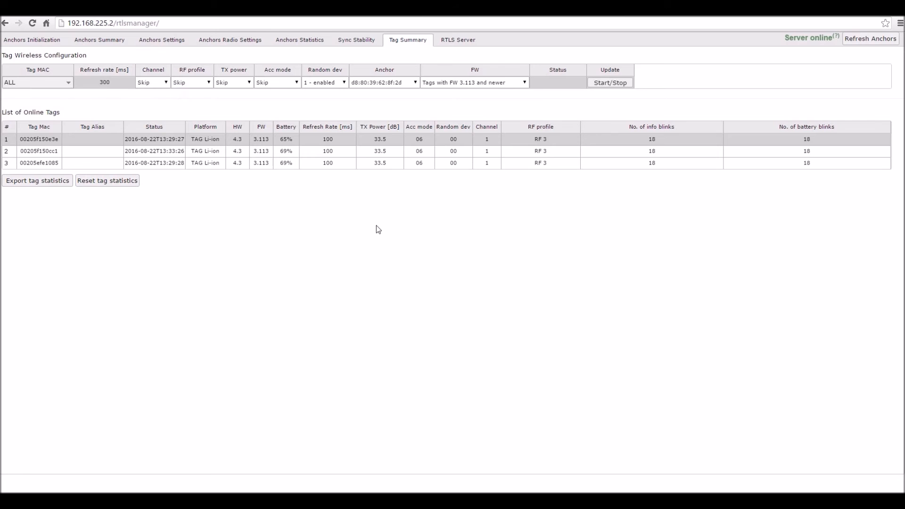
pyautogui.moveTo(418, 203)
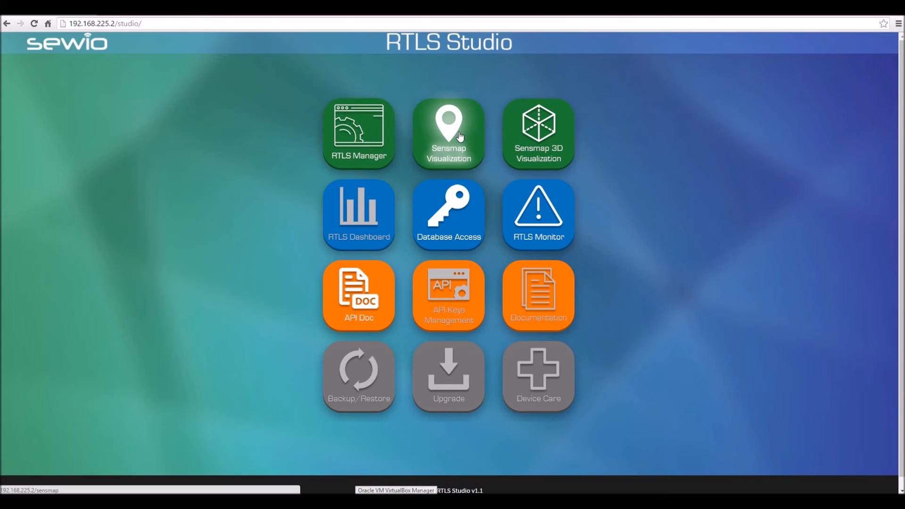
# - In Sensmap, create building 'IIC INMEC' with floor plan 'StarCube' and choose its image
pyautogui.click(448, 133)
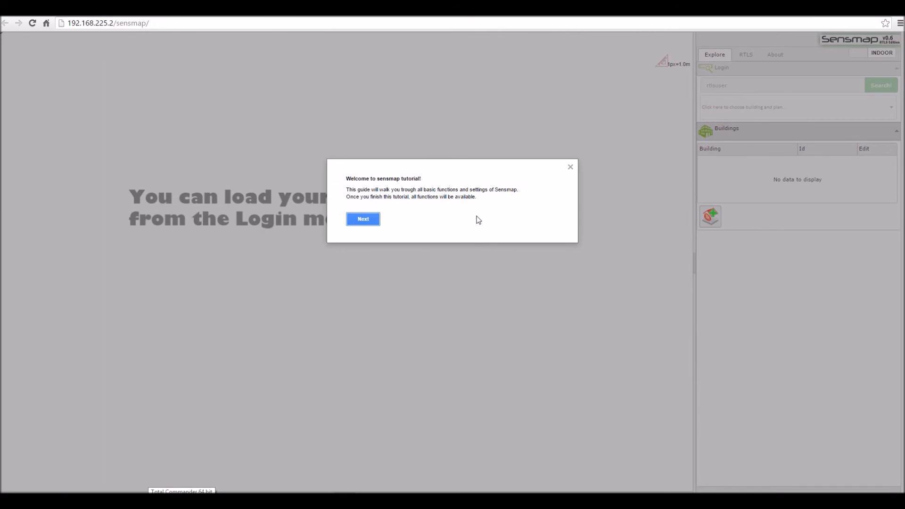
pyautogui.click(363, 219)
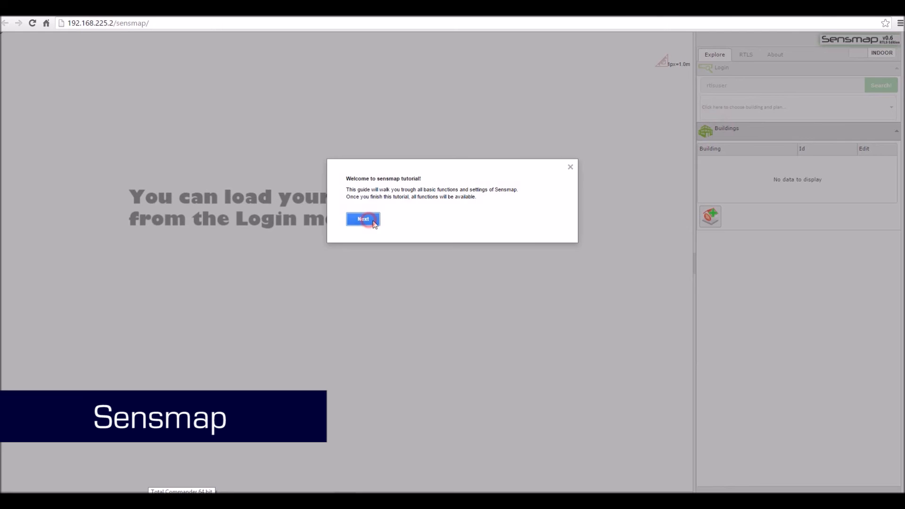
pyautogui.click(363, 219)
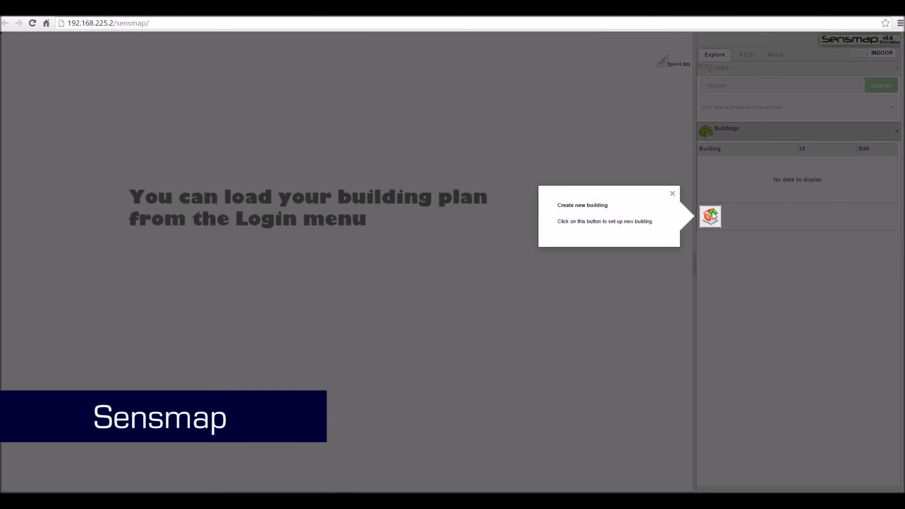
pyautogui.click(711, 217)
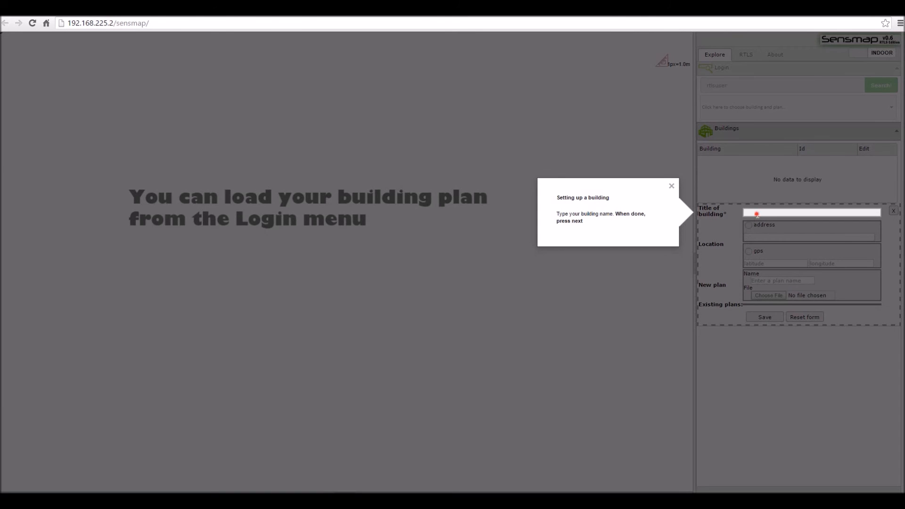
pyautogui.write('IIC INME')
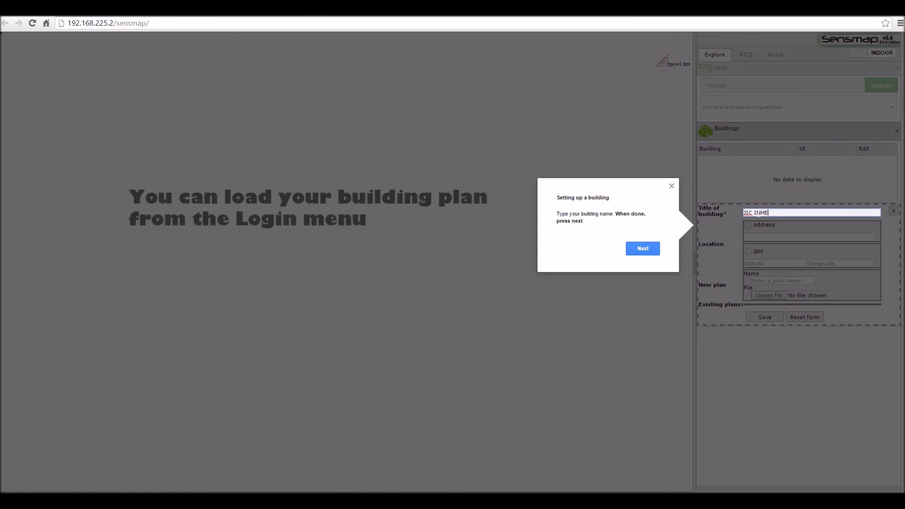
pyautogui.click(642, 248)
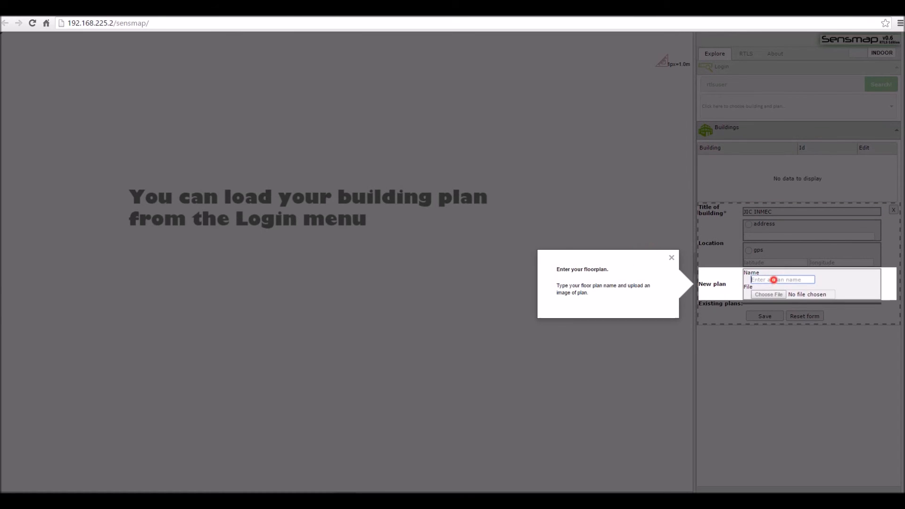
pyautogui.write('StarCube')
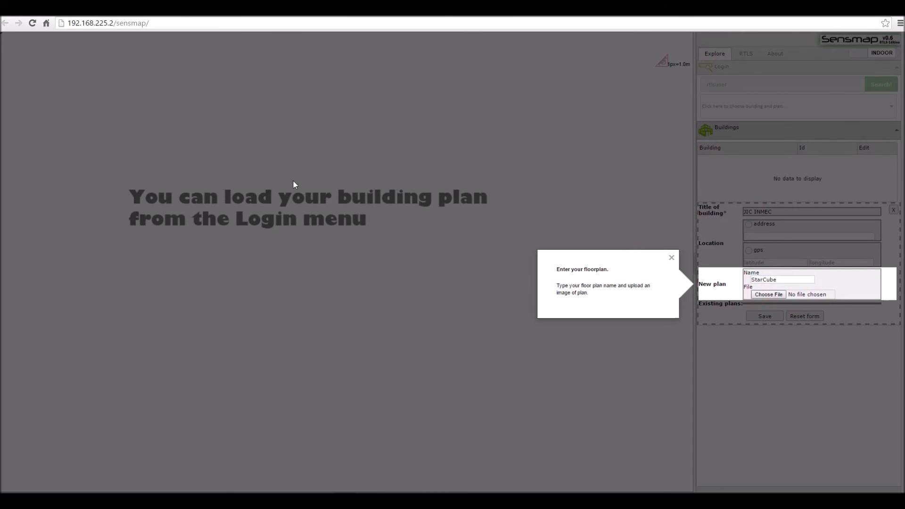
pyautogui.click(768, 294)
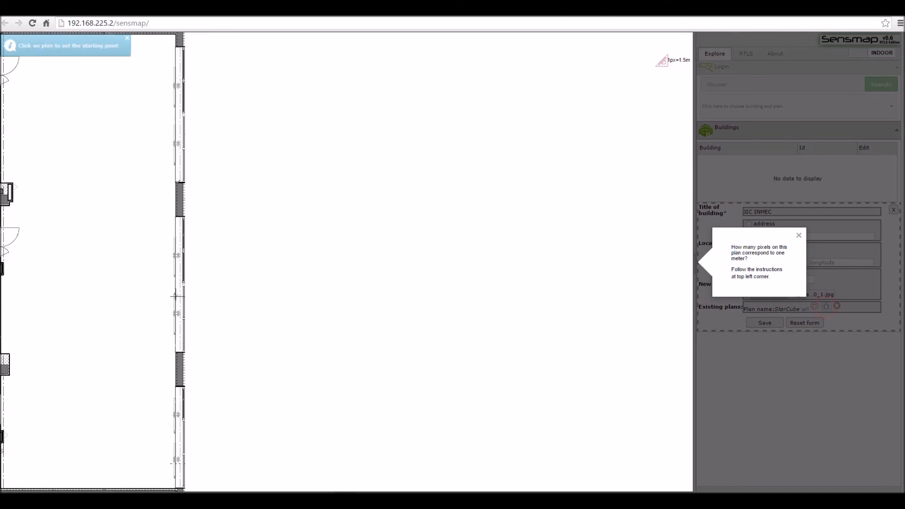
# - Calibrate the plan scale by marking two points 7.5 m apart
pyautogui.click(4, 294)
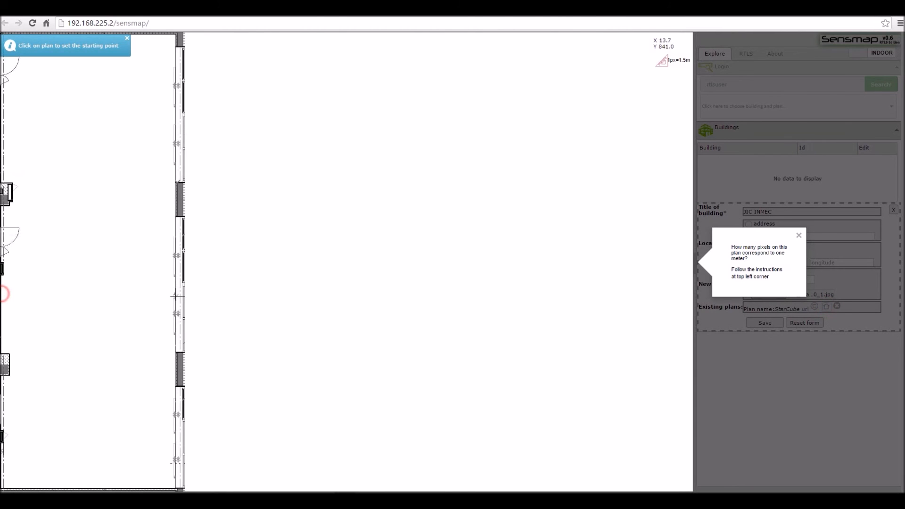
pyautogui.click(176, 291)
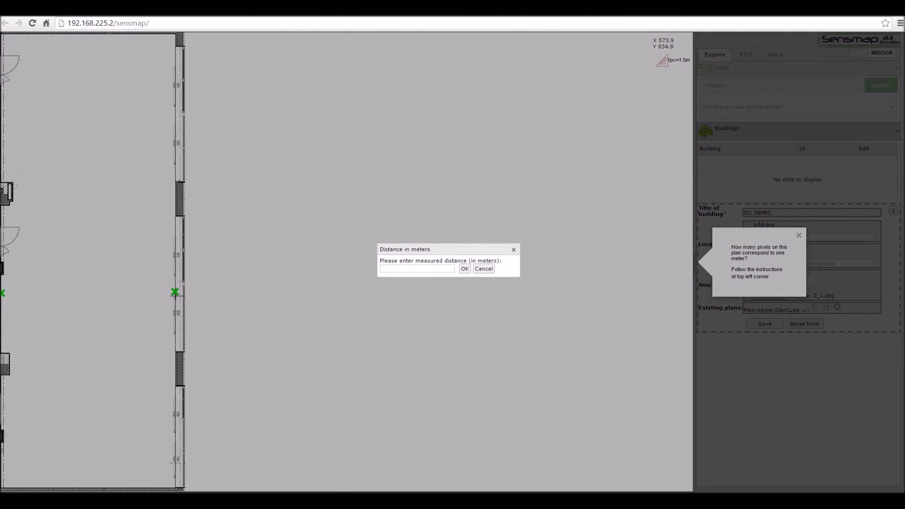
pyautogui.write('7.5')
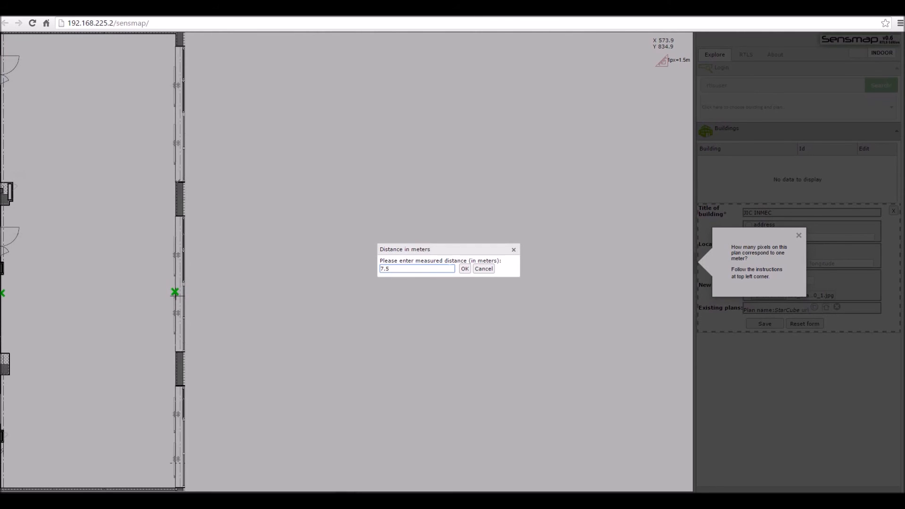
pyautogui.click(463, 268)
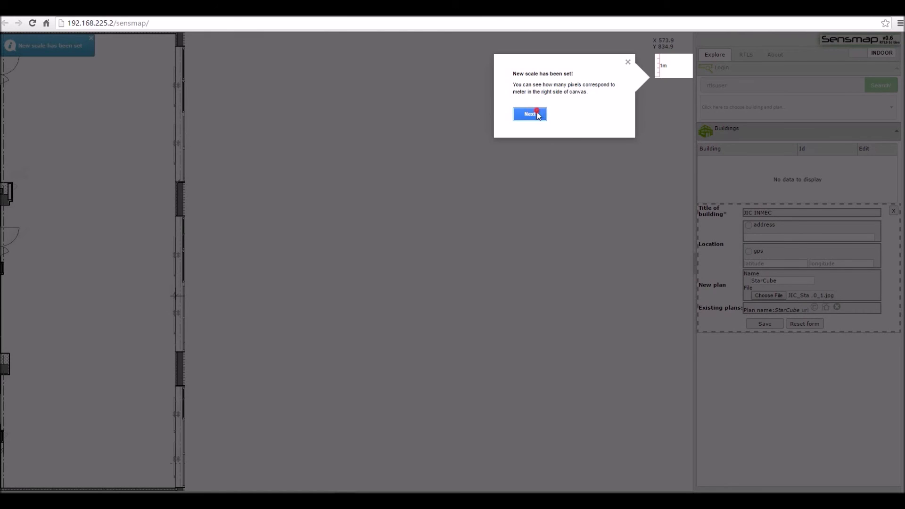
# - Place a new axis origin on the floor plan and proceed to saving
pyautogui.click(529, 114)
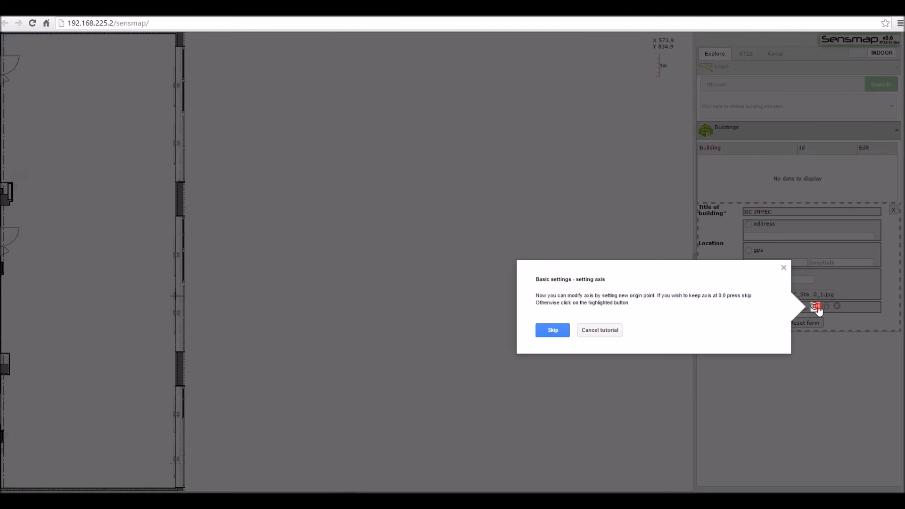
pyautogui.click(816, 306)
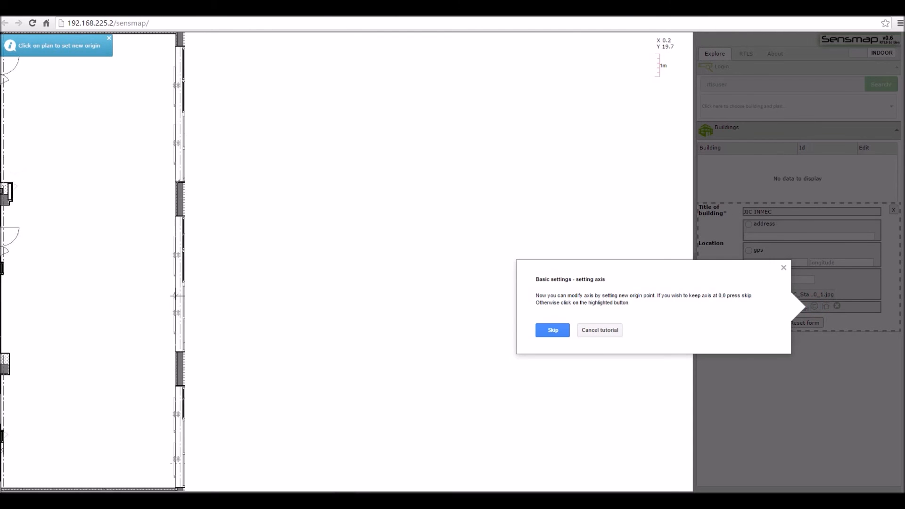
pyautogui.click(552, 329)
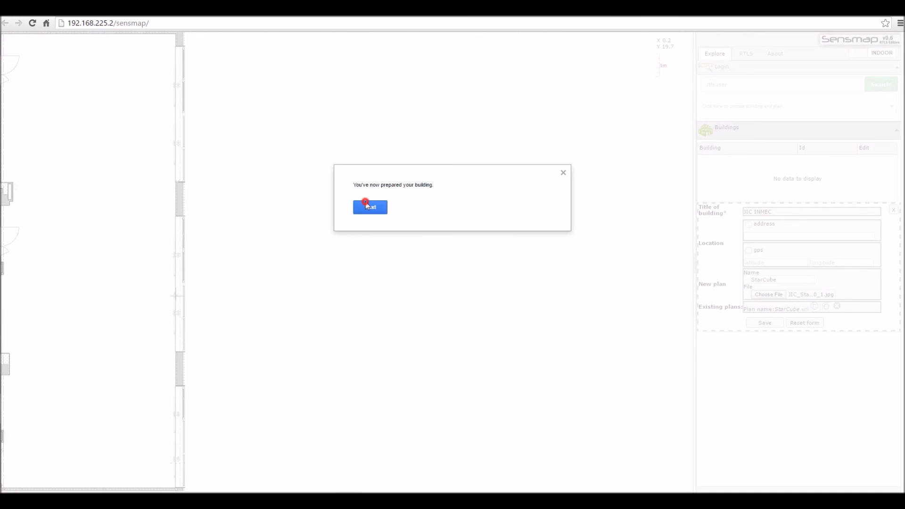
pyautogui.click(369, 206)
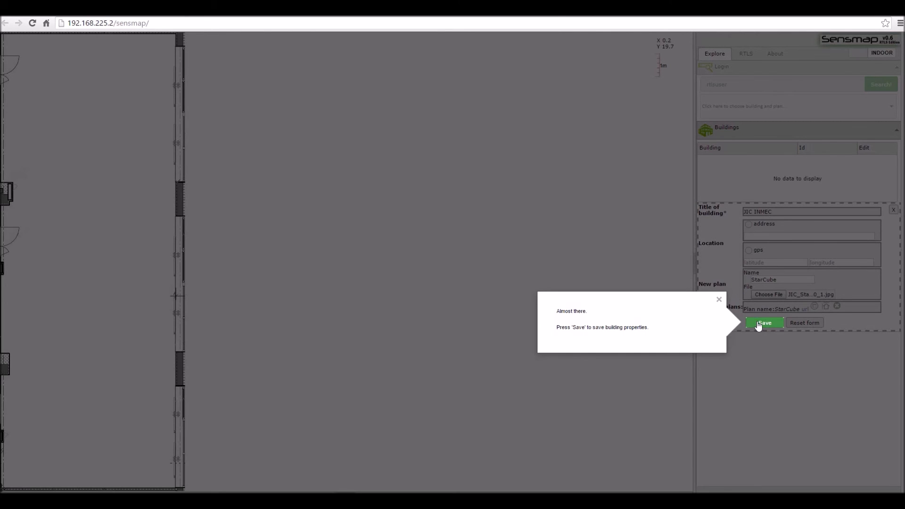
# - Save building IIC INMEC, move the stray anchor to the room's upper left, and finish the wizard
pyautogui.click(764, 323)
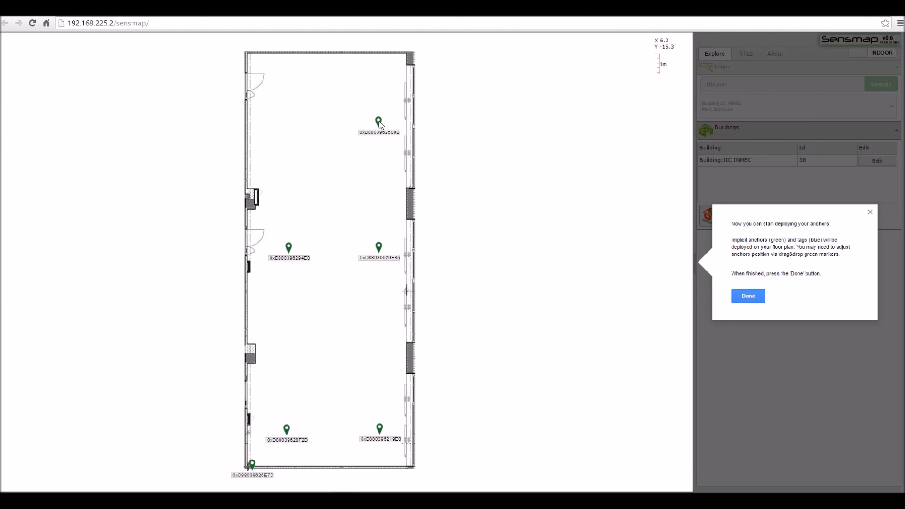
pyautogui.moveTo(252, 463); pyautogui.dragTo(289, 121)
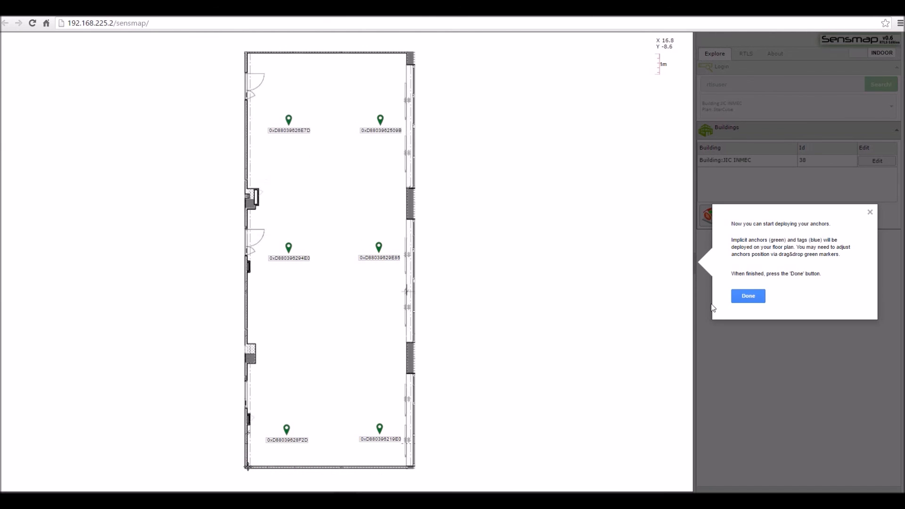
pyautogui.click(748, 295)
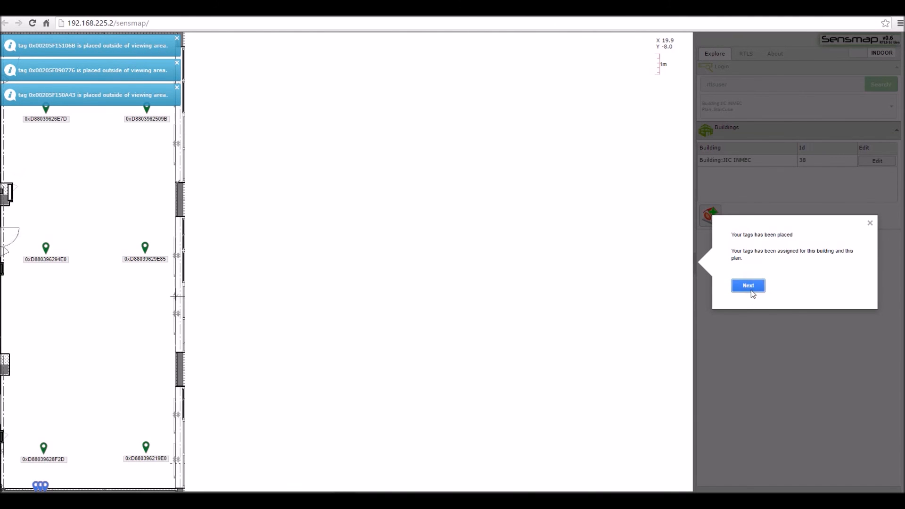
pyautogui.click(748, 285)
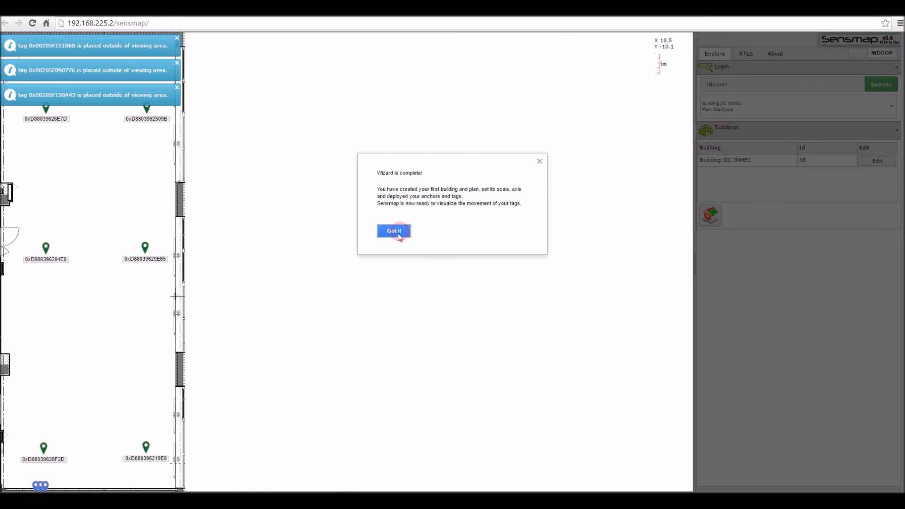
pyautogui.click(393, 231)
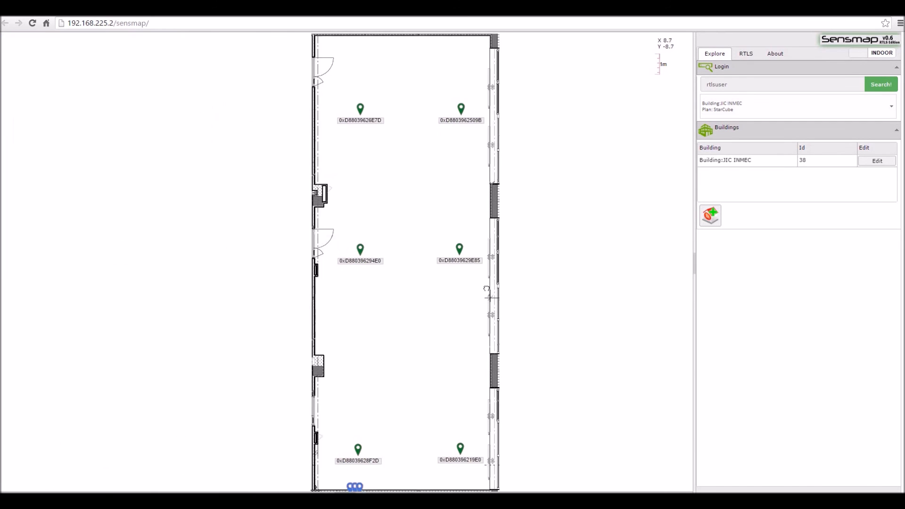
# - Edit anchor 0xD880396219E0 from the RTLS Nodes list to position X 1.5, Y -1.5, Z 0
pyautogui.click(745, 53)
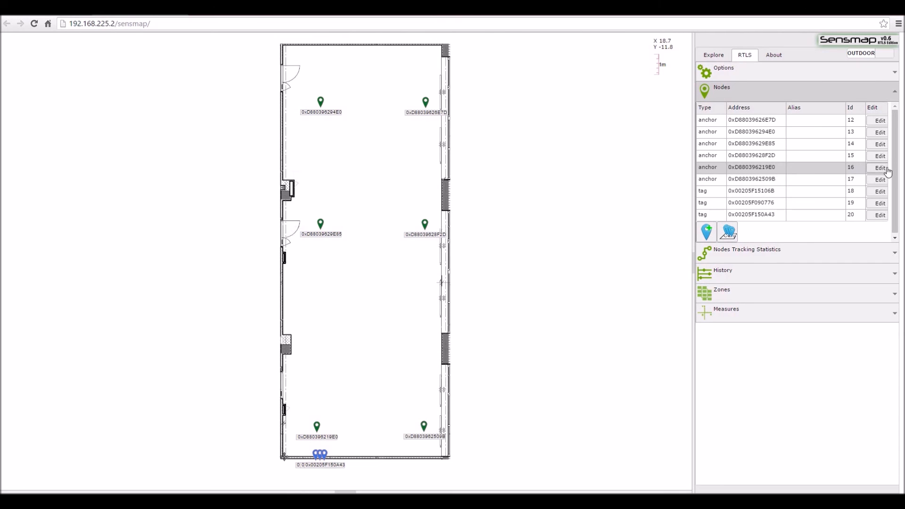
pyautogui.click(880, 167)
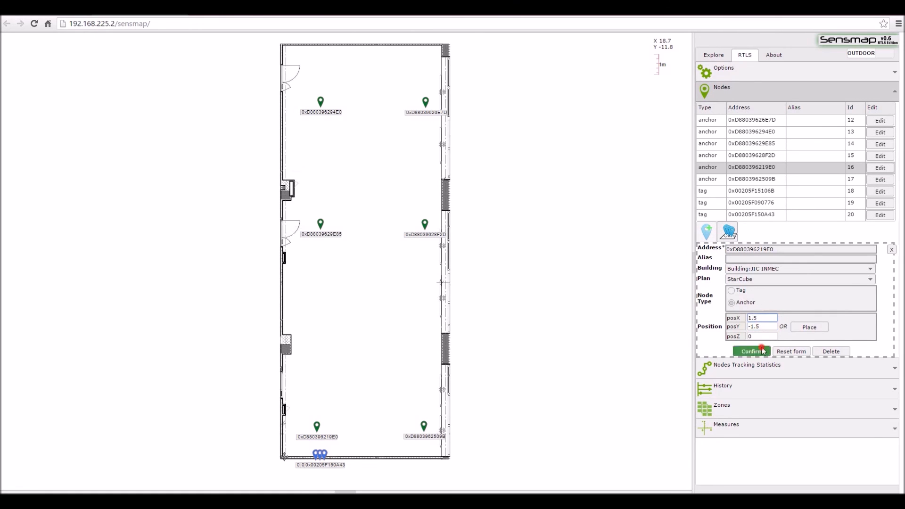
pyautogui.click(752, 351)
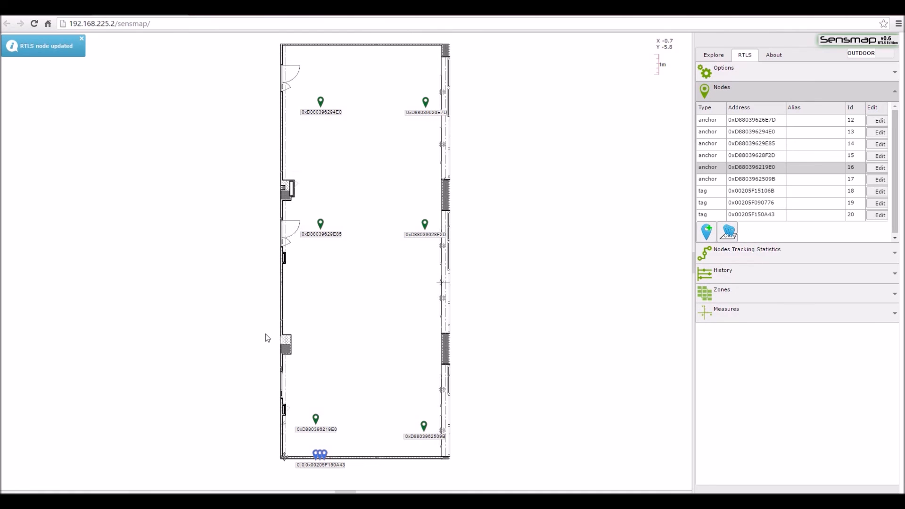